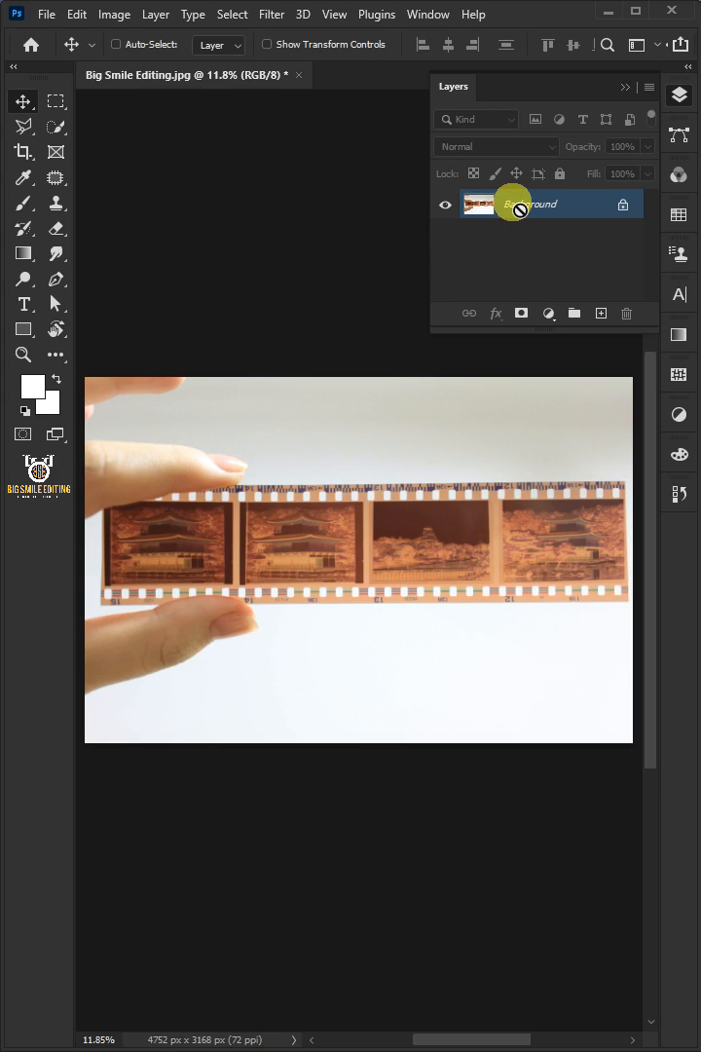
Step: Duplicate the Background layer into a new Layer 1 via its context menu
{"action": "right_click", "coordinate": [511, 203]}
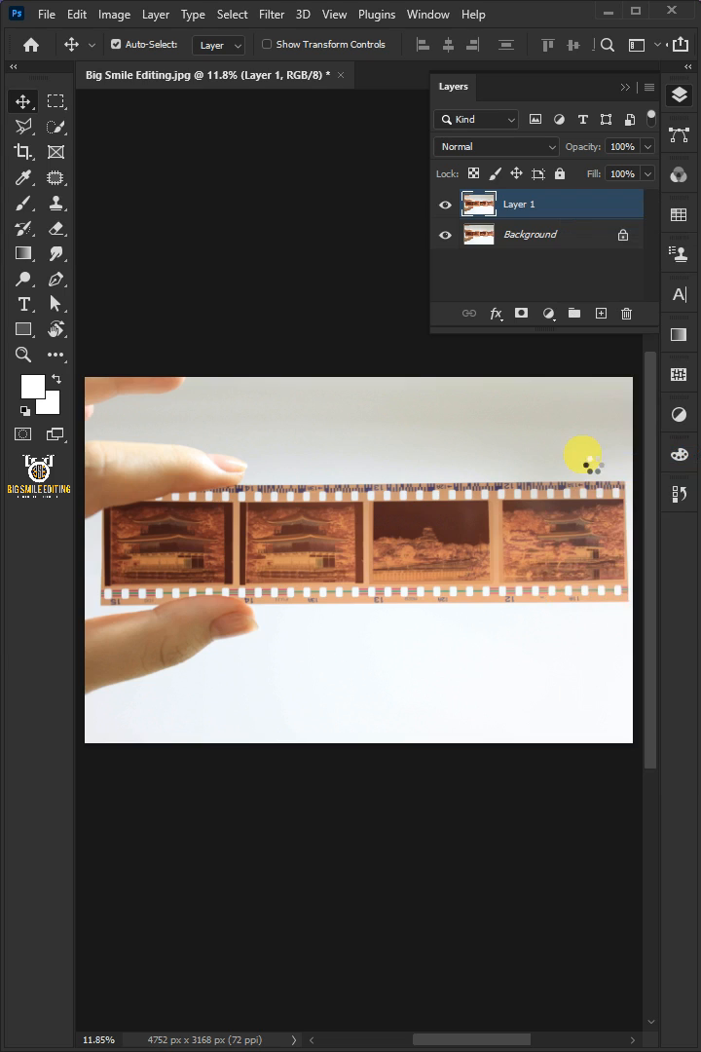
{"action": "left_click", "coordinate": [271, 14]}
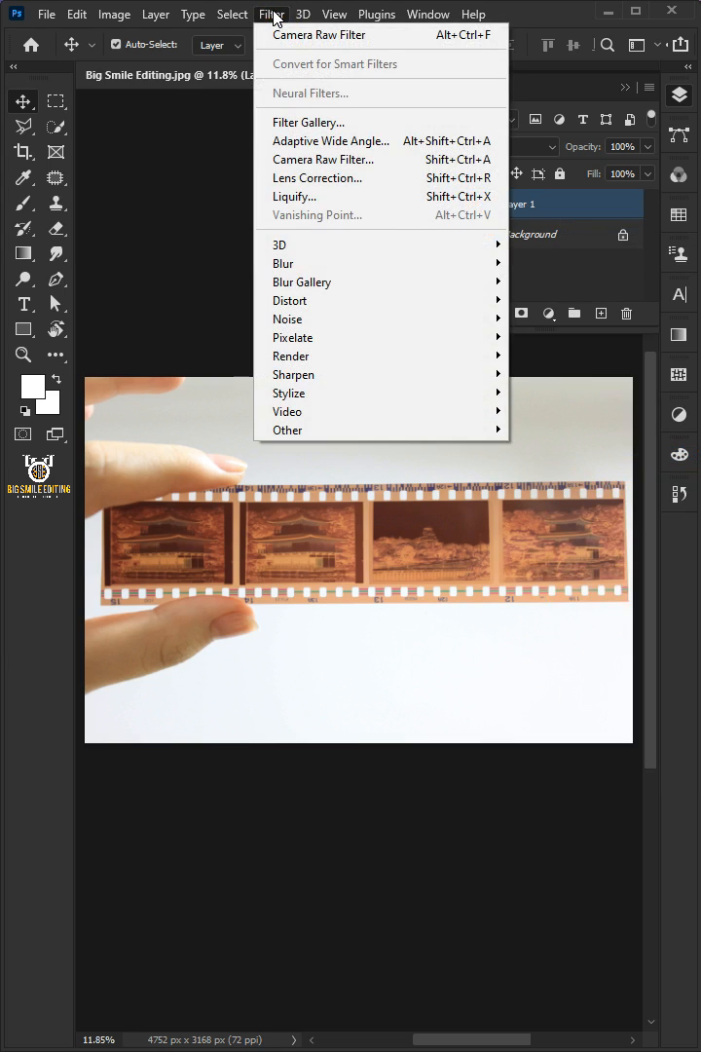
Step: Apply the Camera Raw Filter to Layer 1 and invert its Point Curve endpoints to flip the negative
{"action": "left_click", "coordinate": [323, 160]}
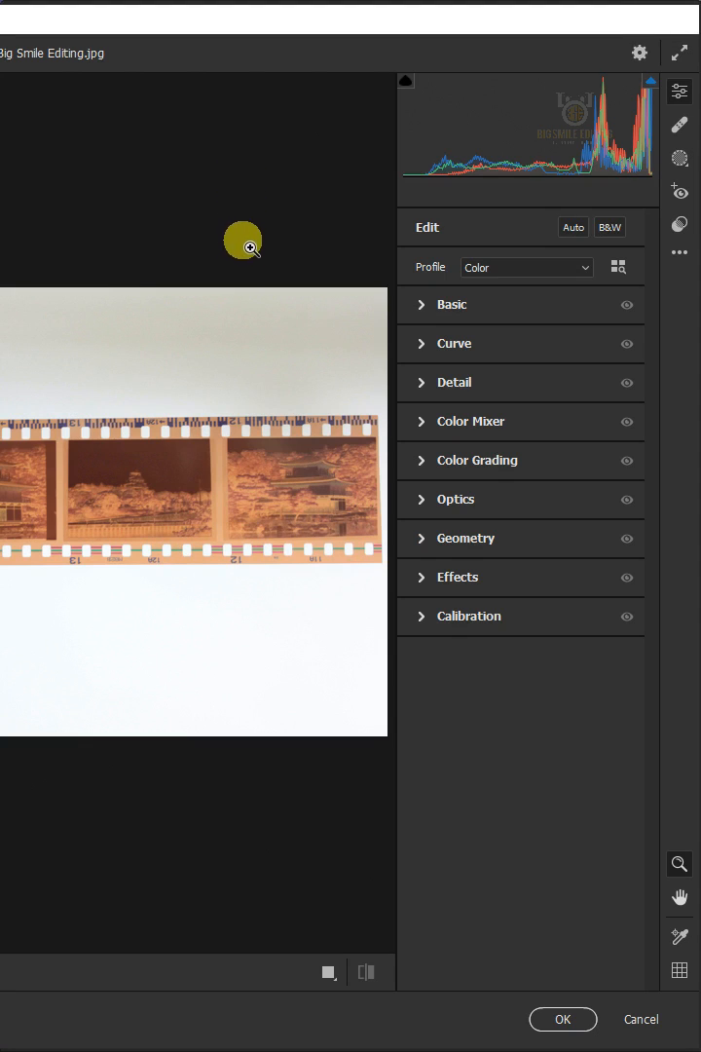
{"action": "left_click", "coordinate": [454, 343]}
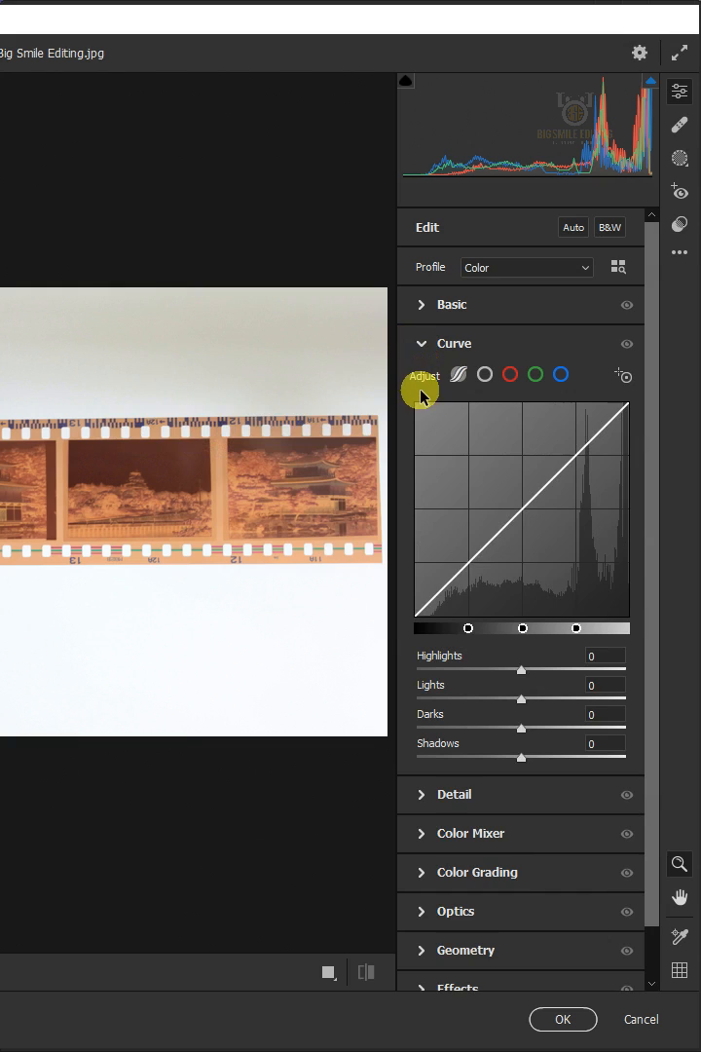
{"action": "left_click", "coordinate": [485, 374]}
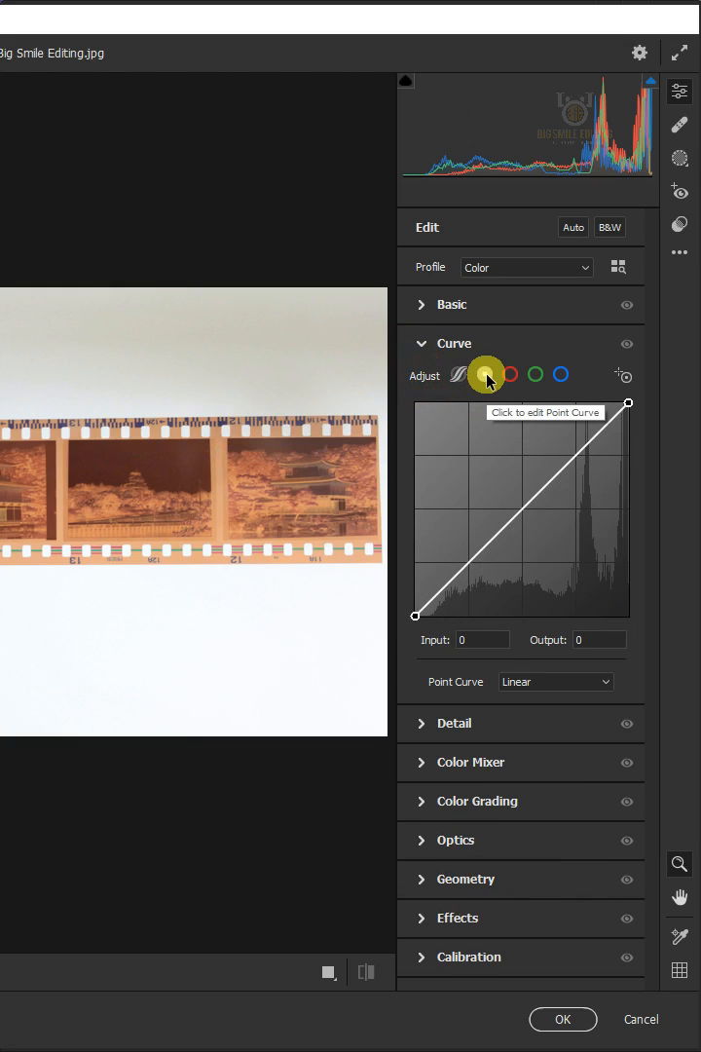
{"action": "left_click_drag", "start_coordinate": [413, 616], "coordinate": [413, 403]}
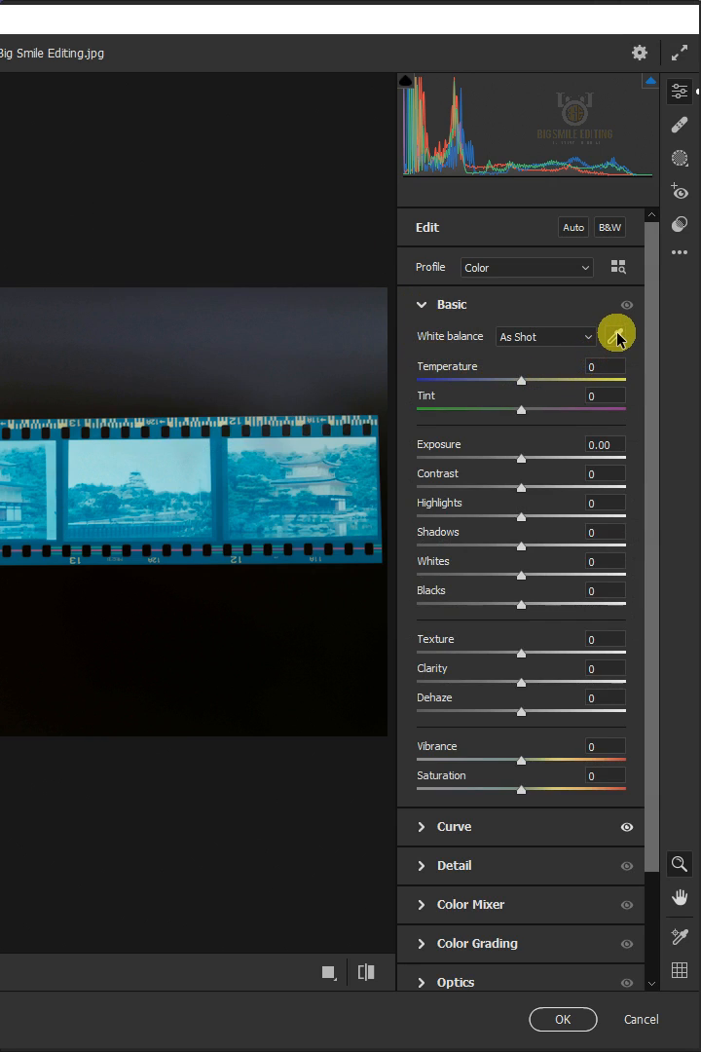
Step: Sample the film with the White Balance eyedropper and fine-tune Temperature and Tint to neutralize the blue cast
{"action": "left_click", "coordinate": [616, 331]}
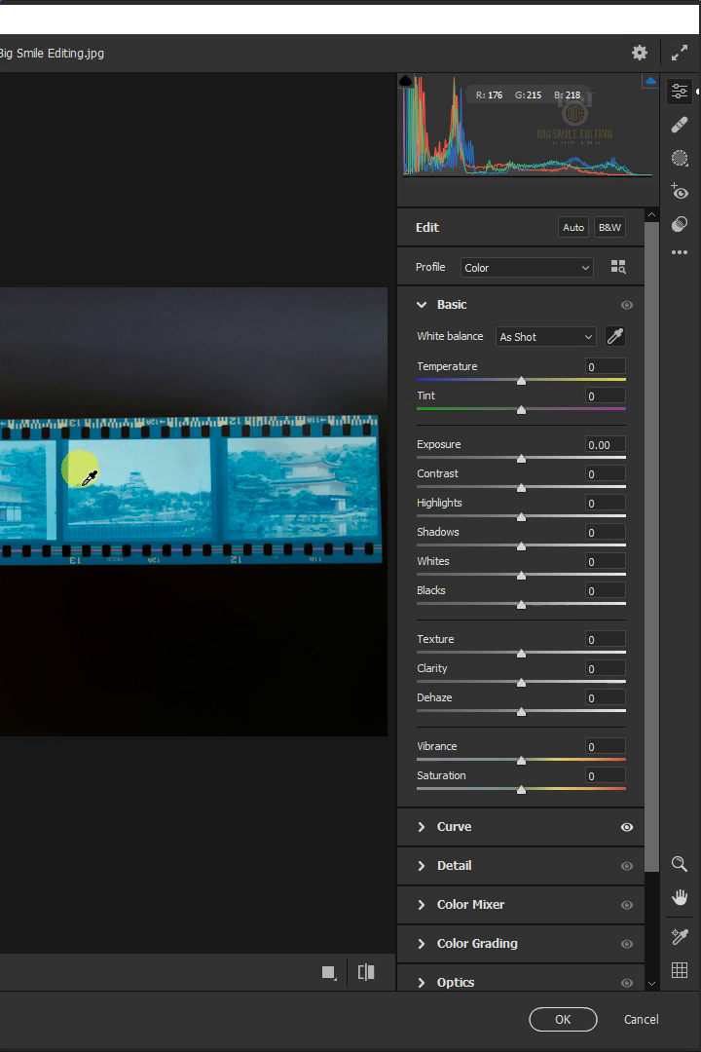
{"action": "left_click", "coordinate": [78, 472]}
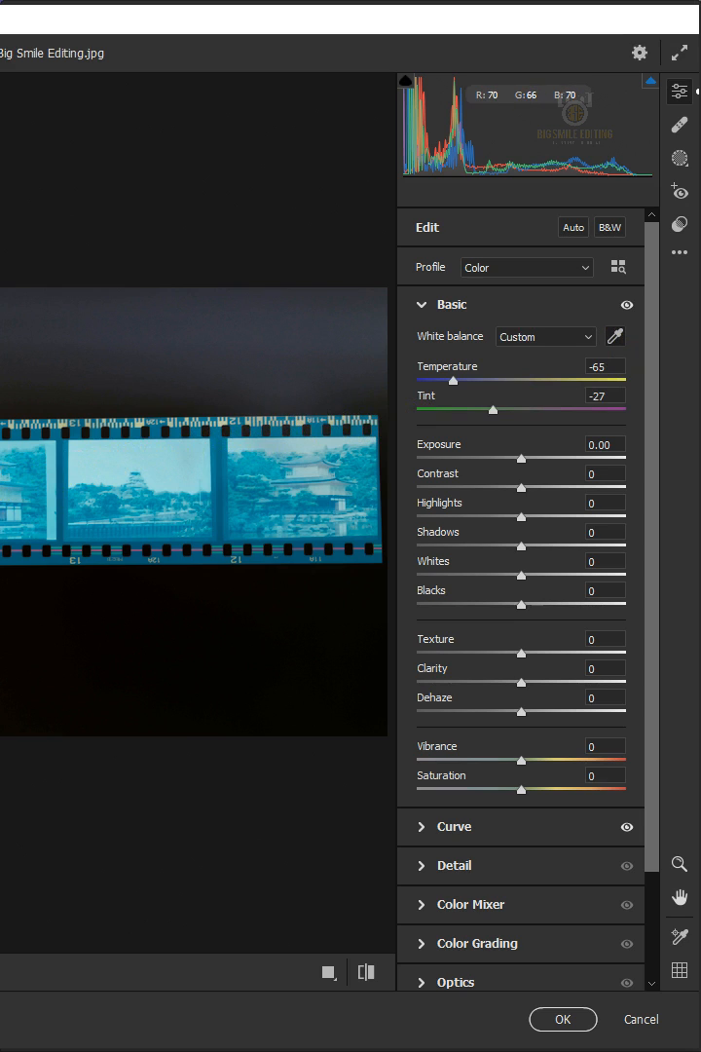
{"action": "left_click_drag", "start_coordinate": [458, 380], "coordinate": [441, 380]}
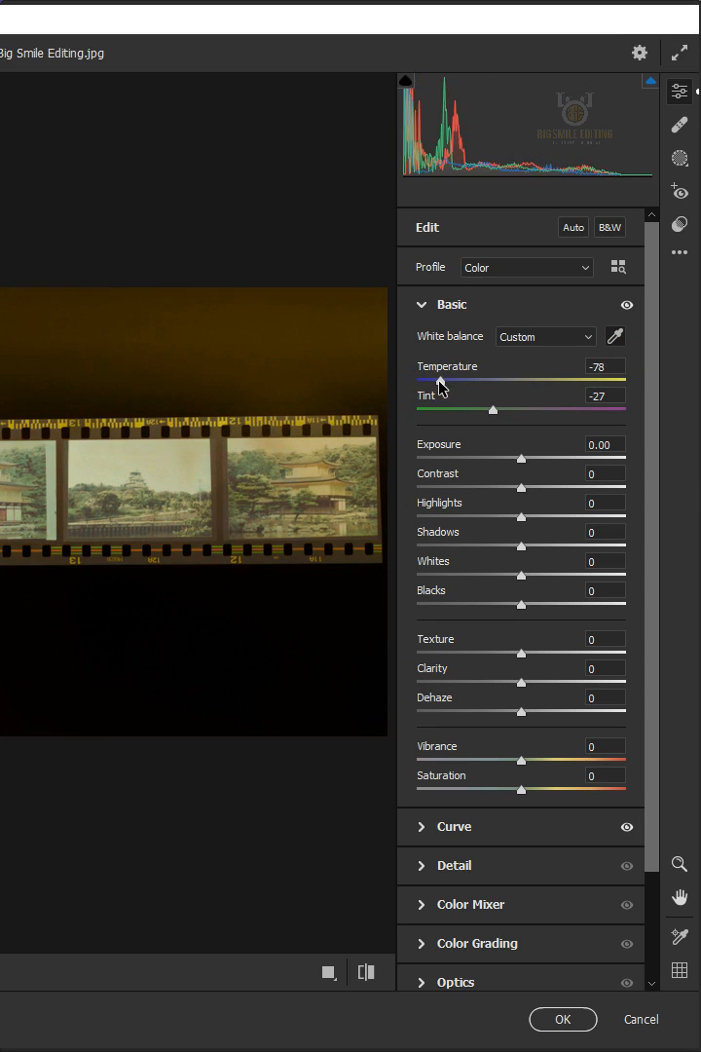
{"action": "left_click_drag", "start_coordinate": [495, 409], "coordinate": [487, 409]}
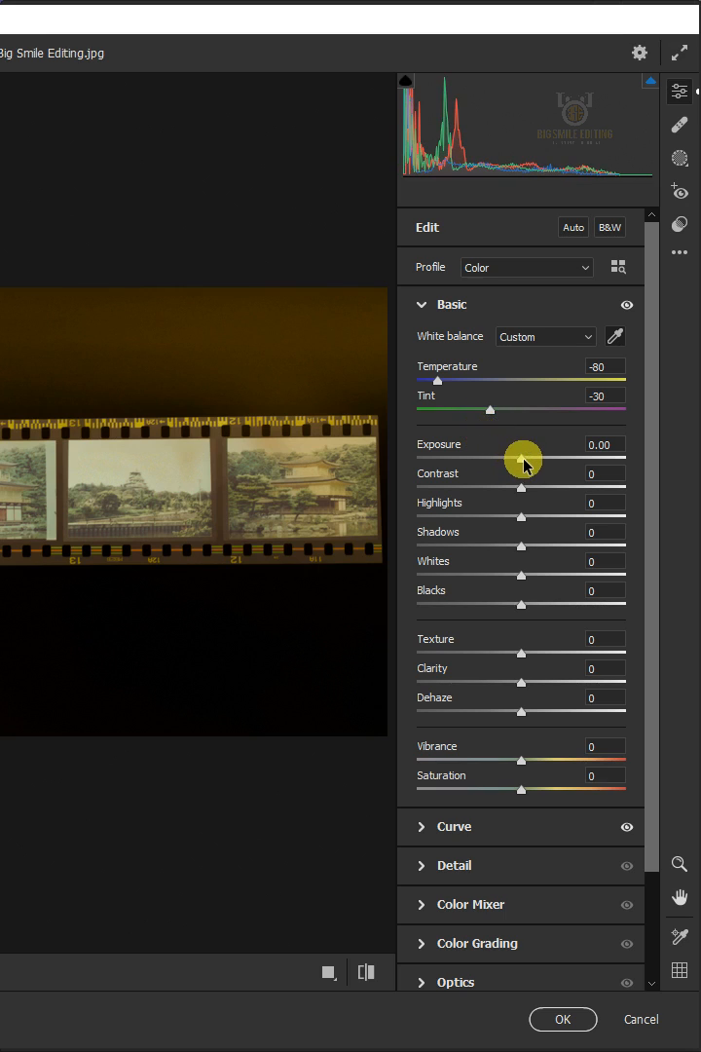
Step: Lower exposure slightly, boost contrast, brighten whites, deepen blacks and raise vibrance
{"action": "left_click_drag", "start_coordinate": [524, 460], "coordinate": [515, 460]}
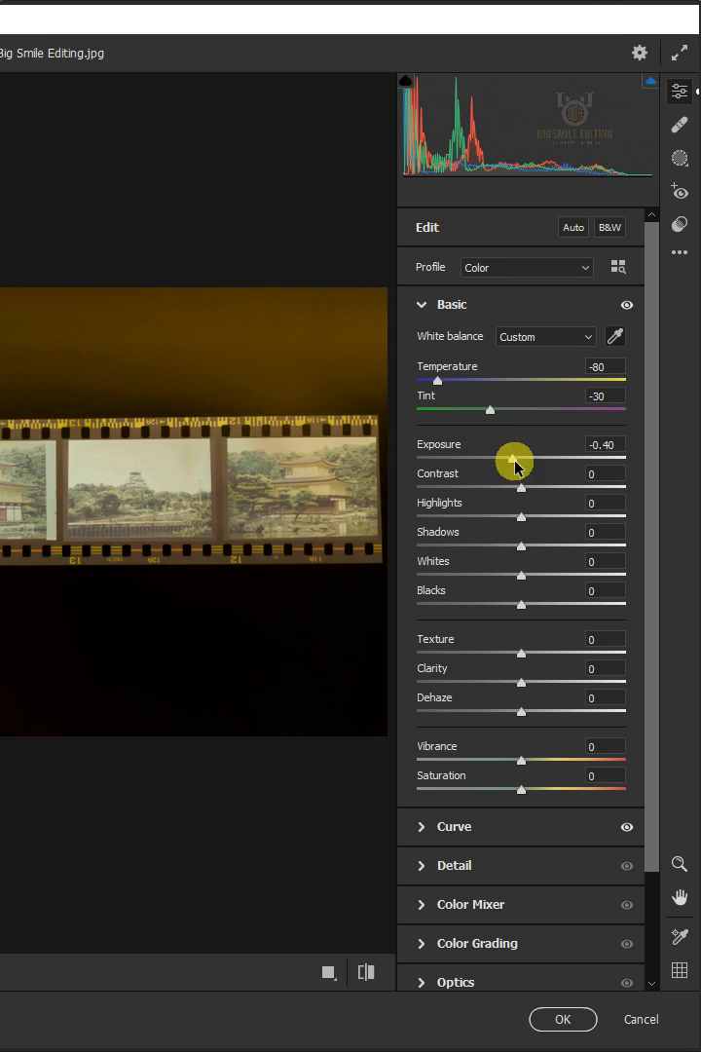
{"action": "left_click_drag", "start_coordinate": [522, 491], "coordinate": [581, 491]}
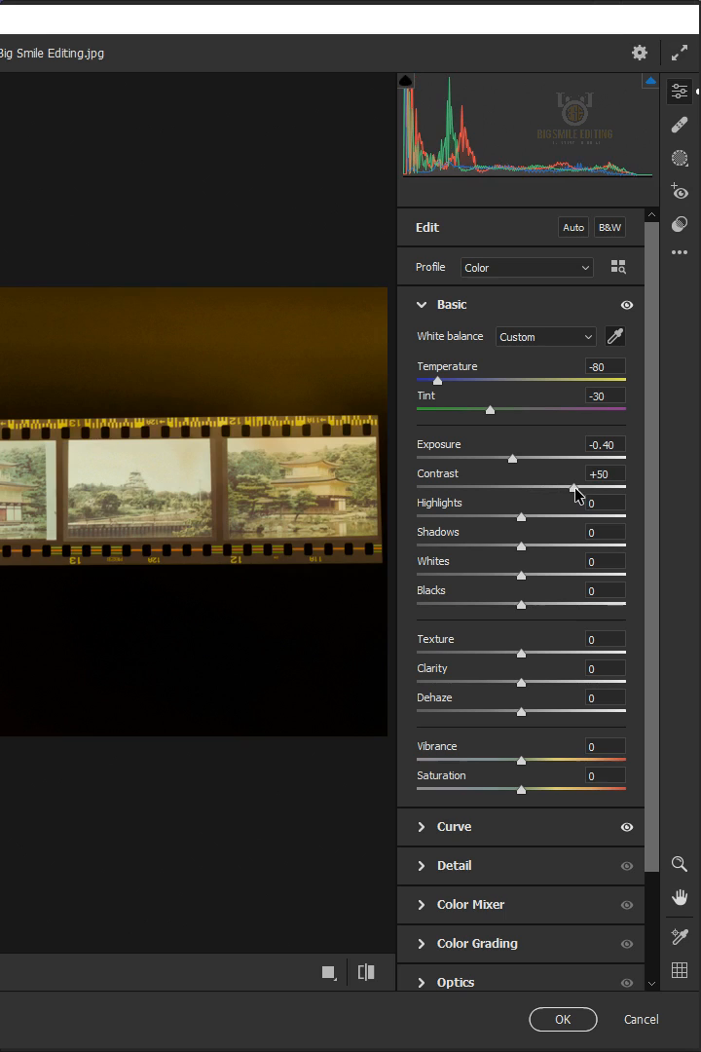
{"action": "left_click_drag", "start_coordinate": [522, 573], "coordinate": [544, 572]}
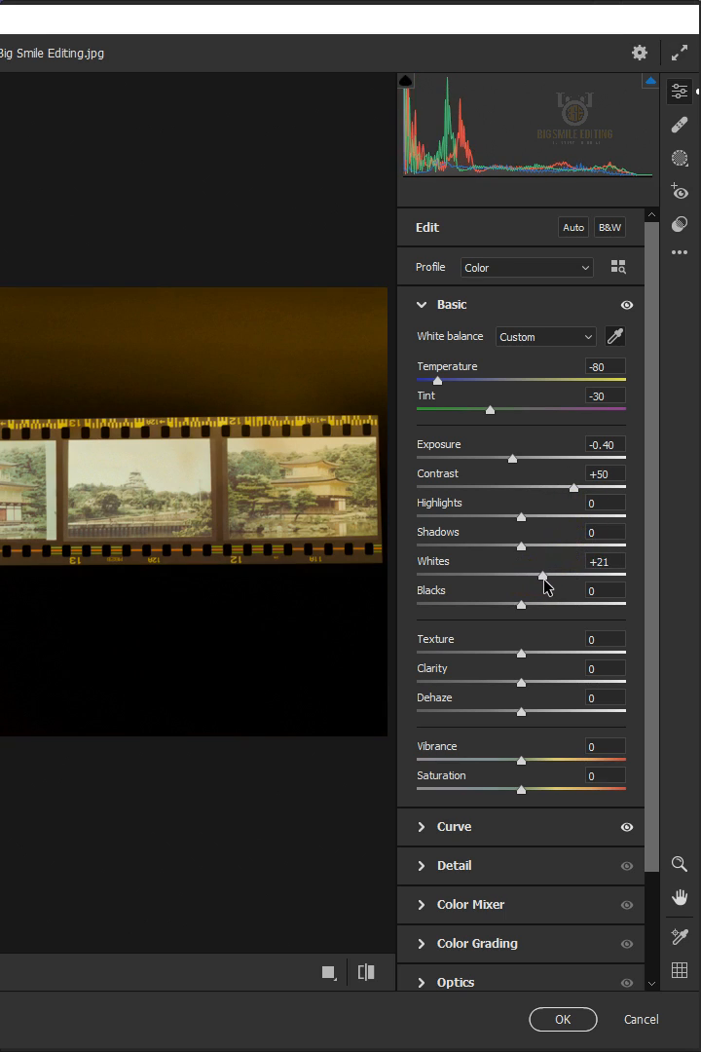
{"action": "left_click_drag", "start_coordinate": [522, 604], "coordinate": [498, 604]}
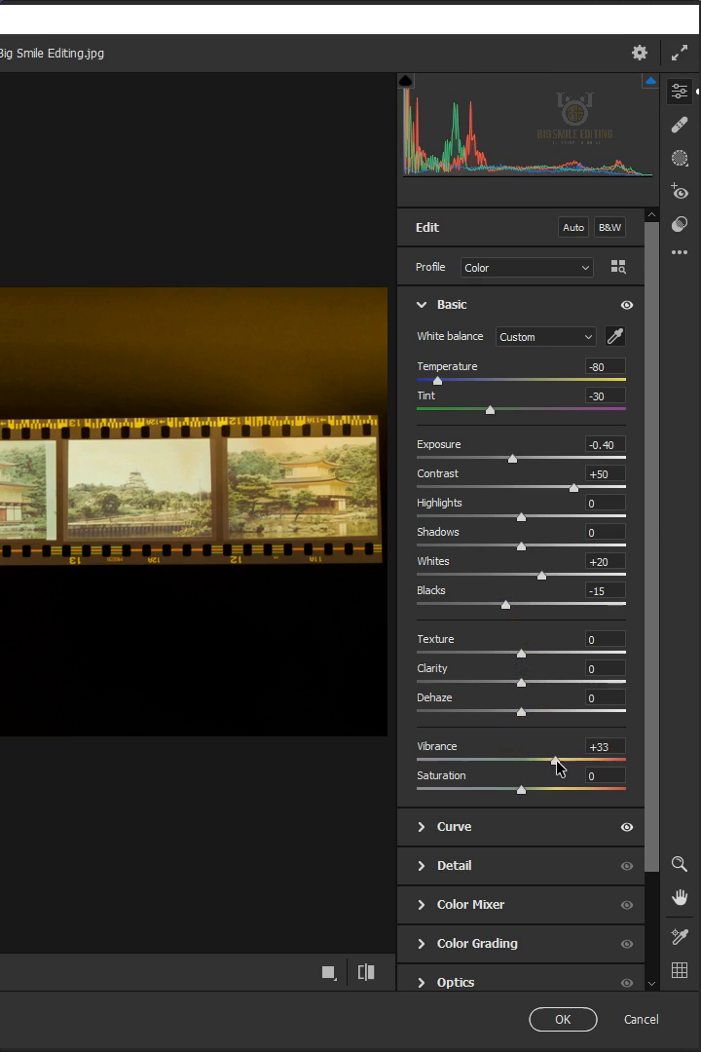
{"action": "left_click_drag", "start_coordinate": [557, 760], "coordinate": [567, 760]}
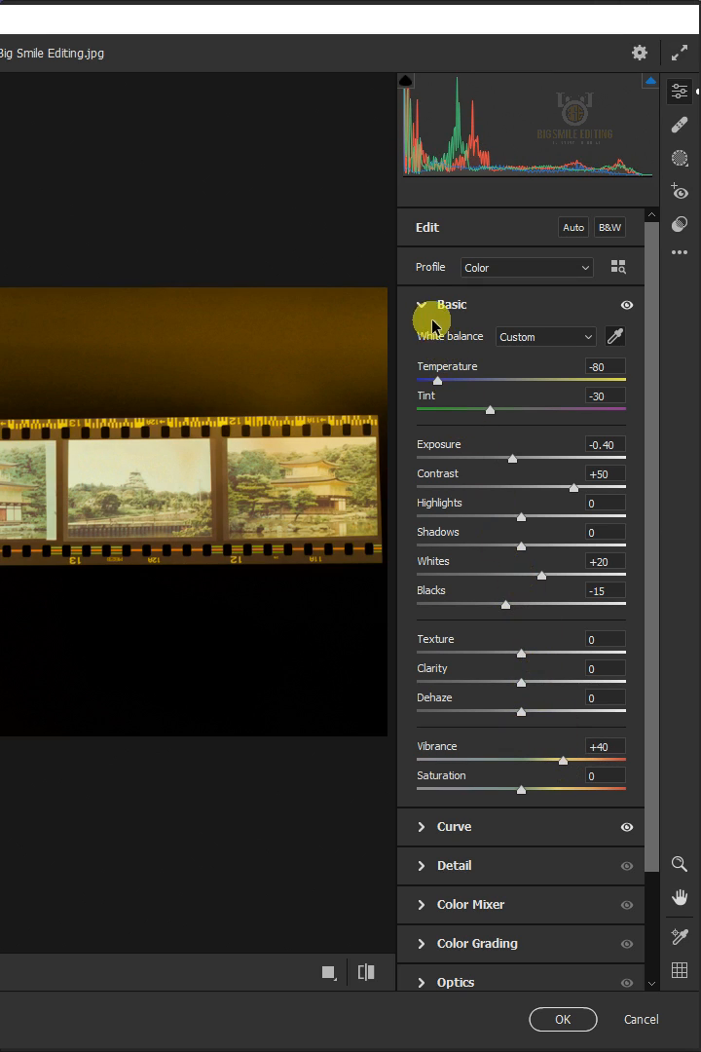
Step: Lower the Greens and Blues saturation in Color Mixer and confirm the Camera Raw adjustments with OK
{"action": "left_click", "coordinate": [421, 303]}
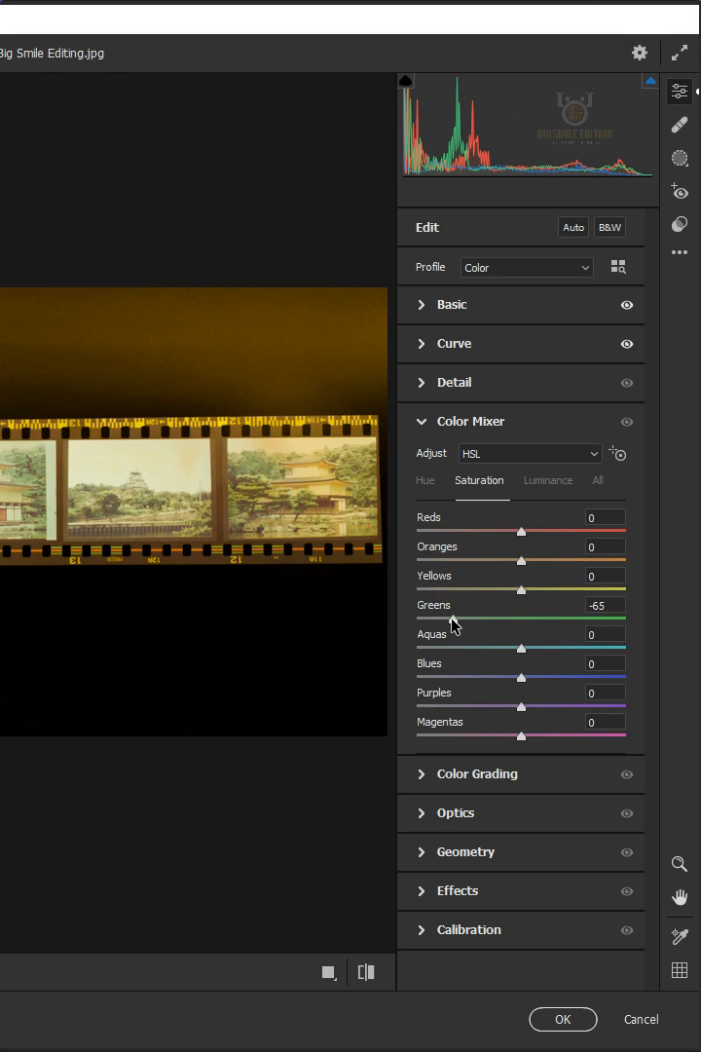
{"action": "left_click_drag", "start_coordinate": [518, 678], "coordinate": [459, 678]}
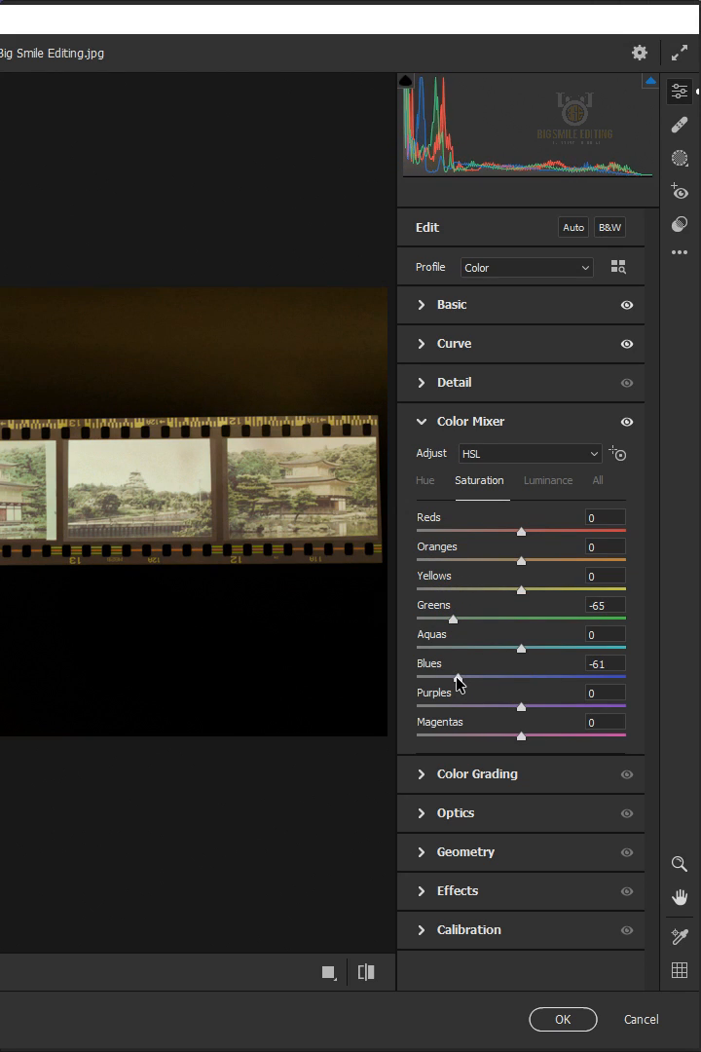
{"action": "left_click", "coordinate": [561, 1021]}
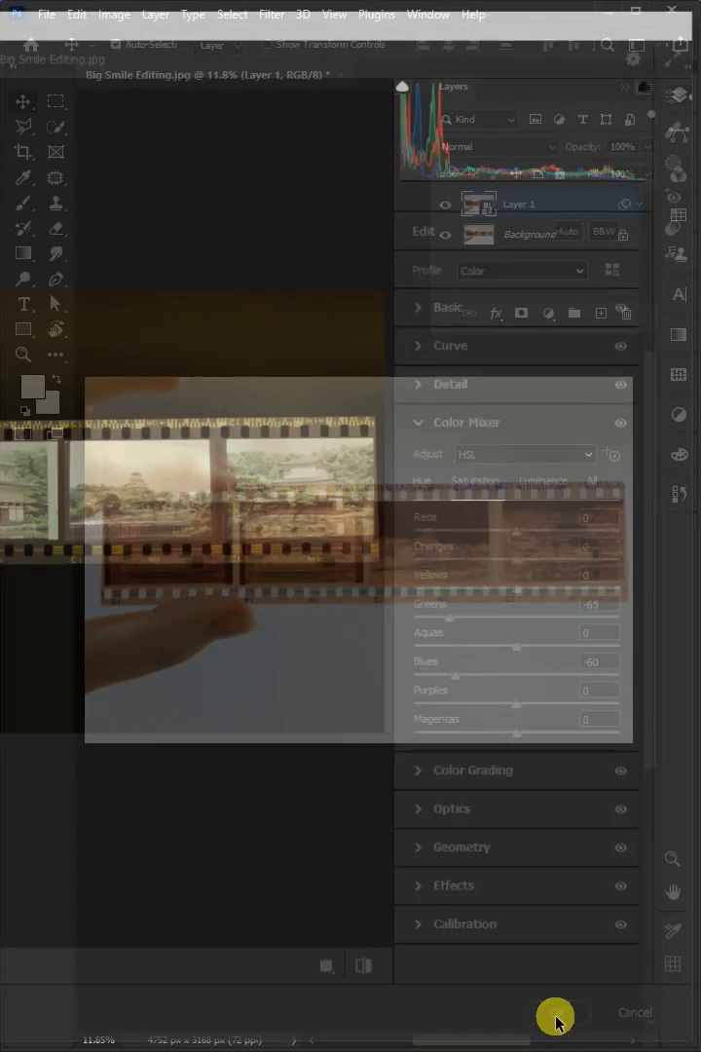
Step: Select the four film frames with the Polygonal Lasso and add a layer mask to Layer 1
{"action": "left_click", "coordinate": [555, 1021]}
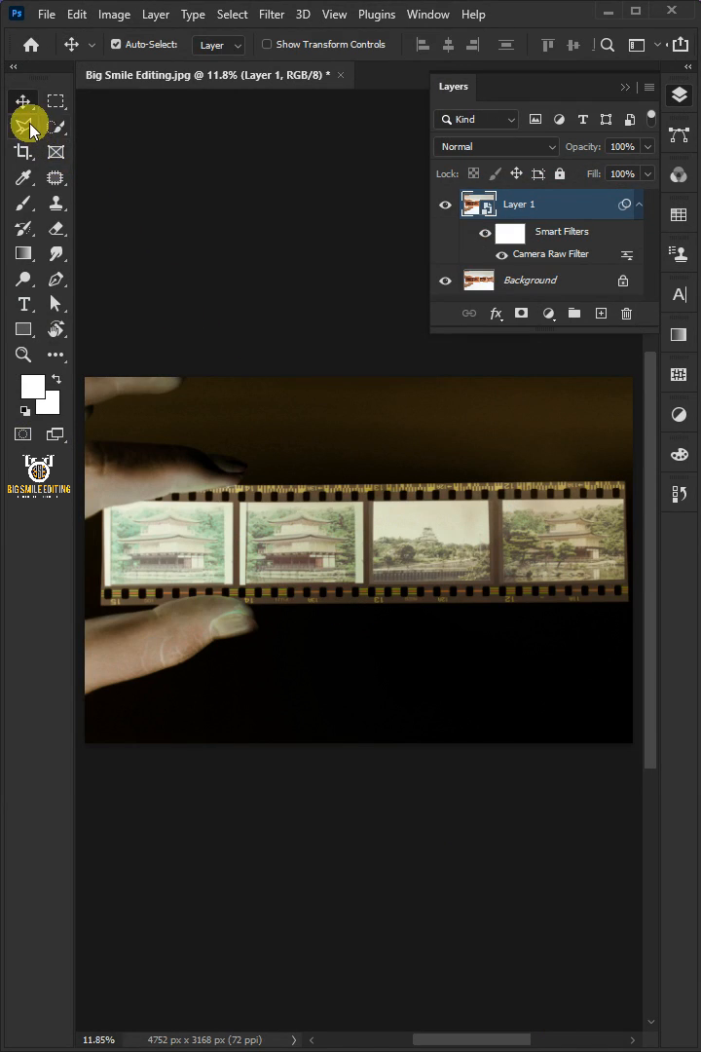
{"action": "left_click", "coordinate": [23, 125]}
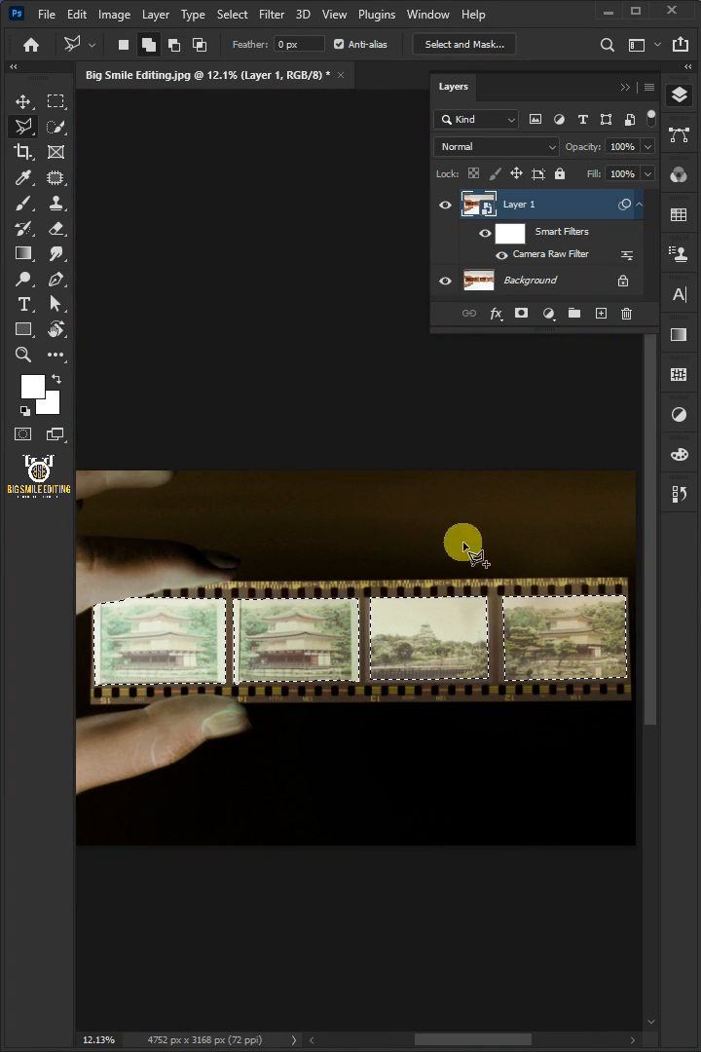
{"action": "left_click", "coordinate": [522, 311]}
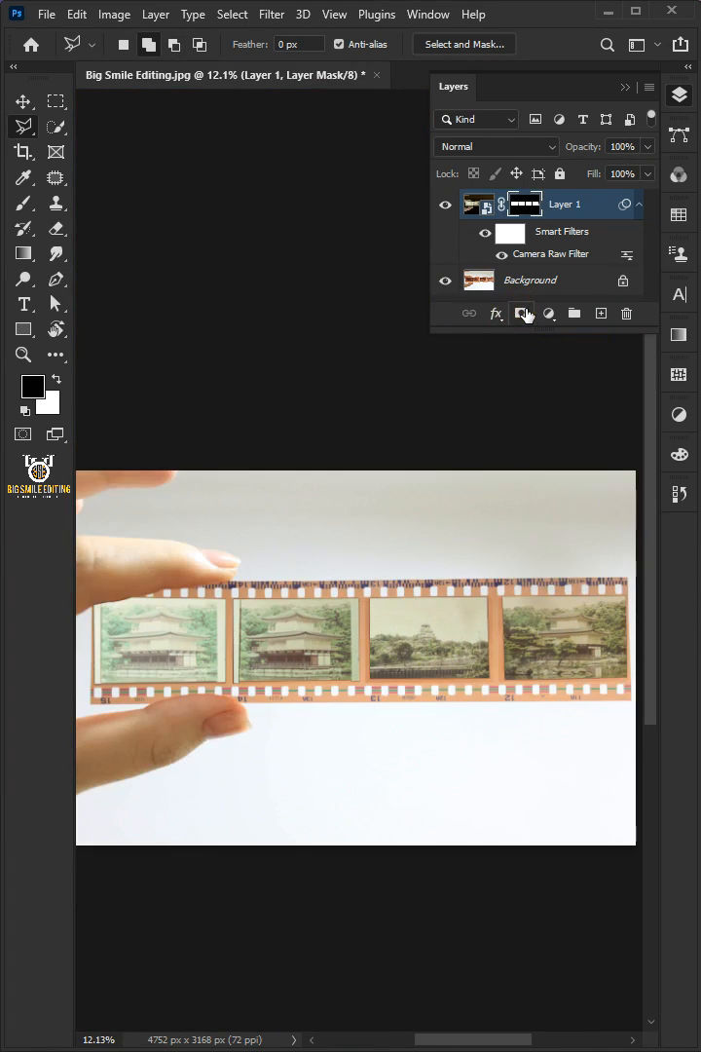